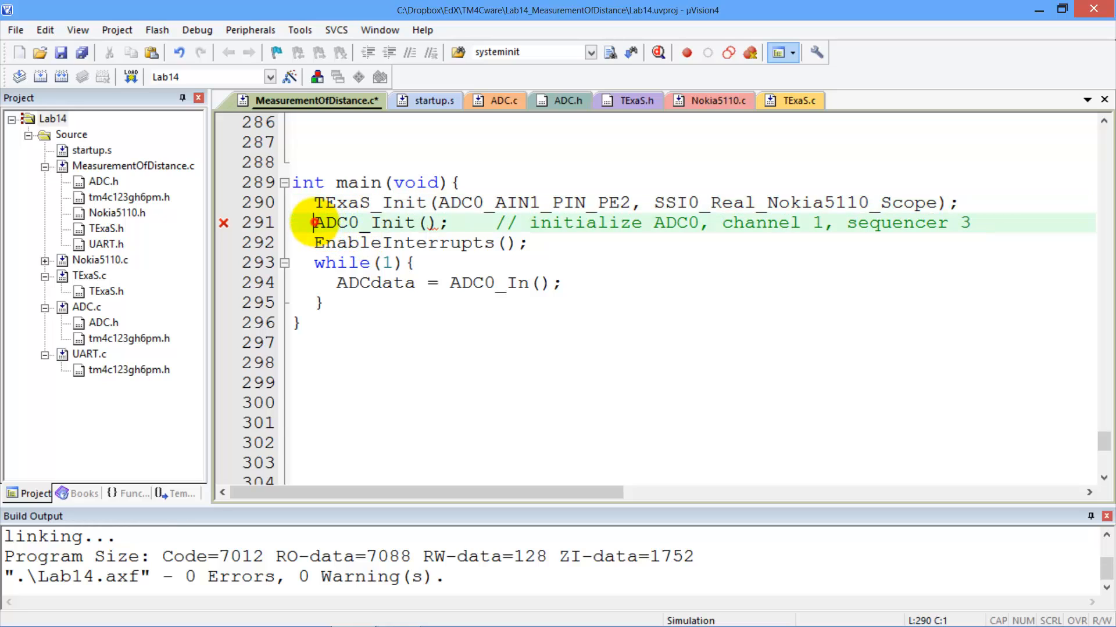
Start a simulated debug session and move the TExaS Lab 14 ADC panel aside.
double_click(364, 222)
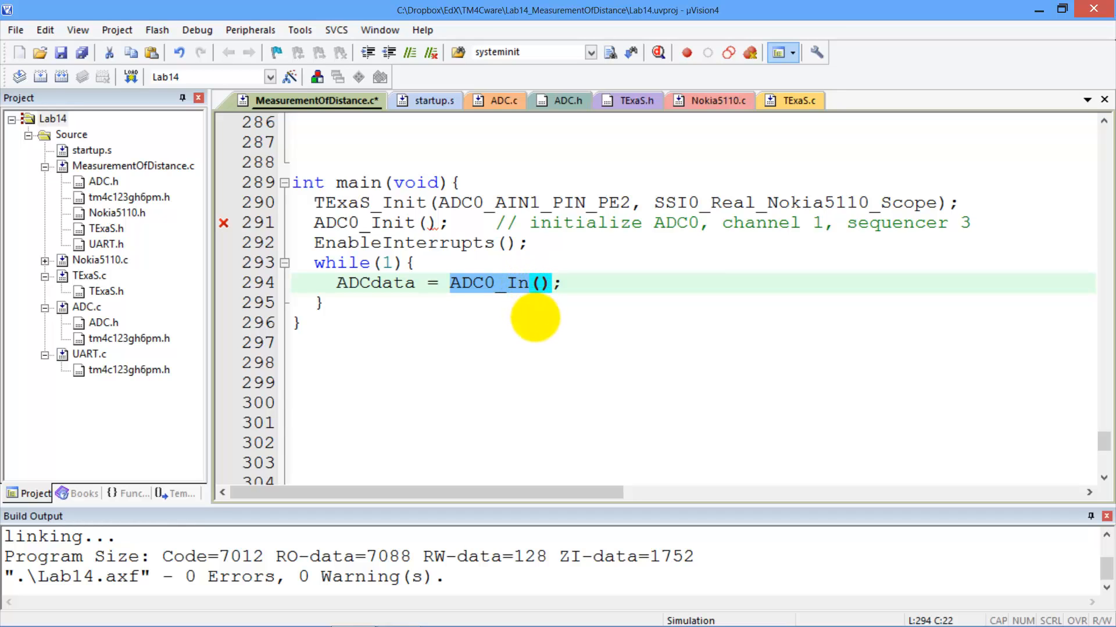
mouse_move(537, 319)
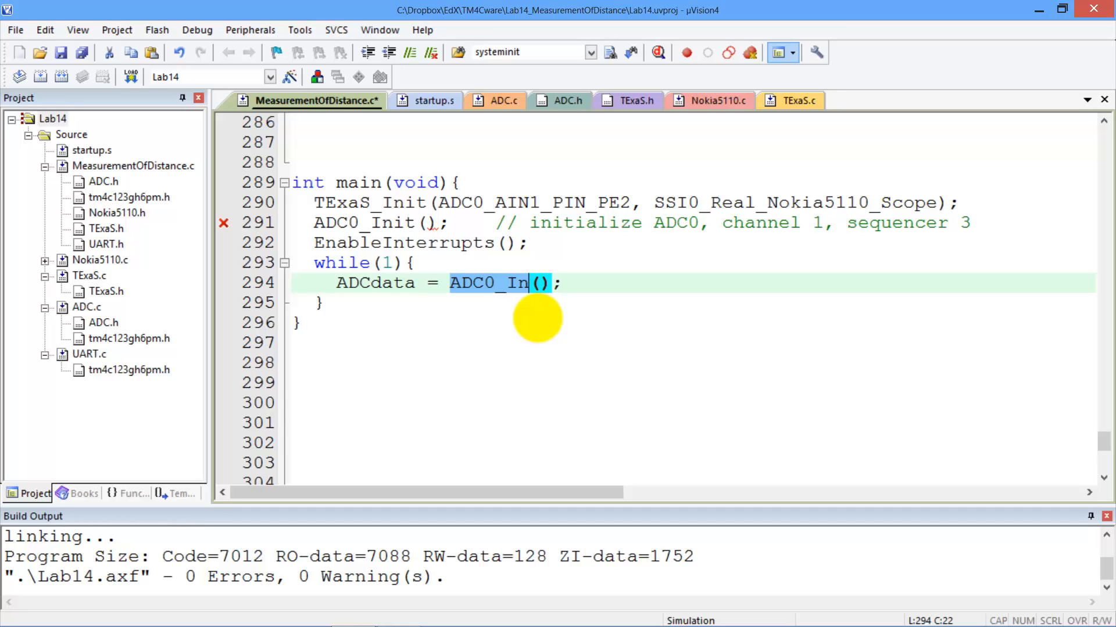
mouse_move(541, 282)
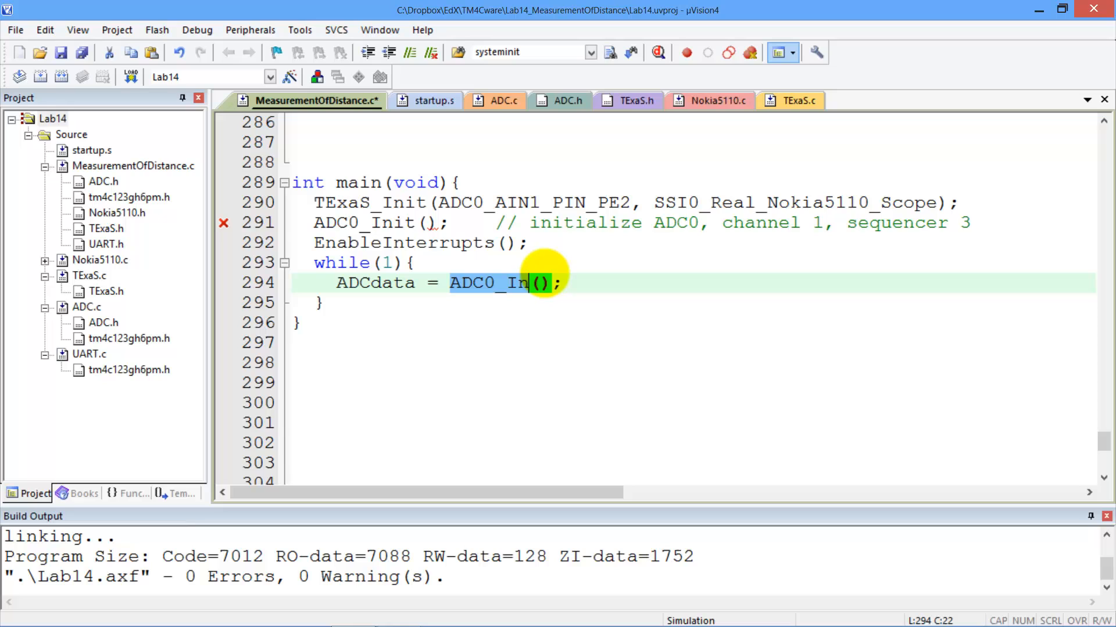
mouse_move(650, 136)
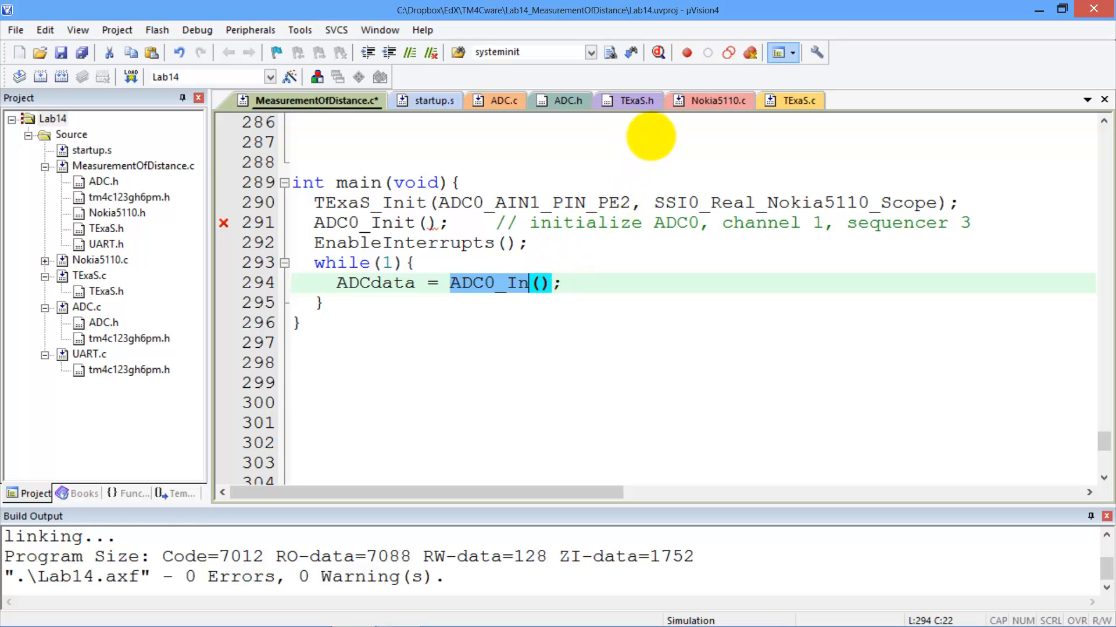
mouse_move(416, 183)
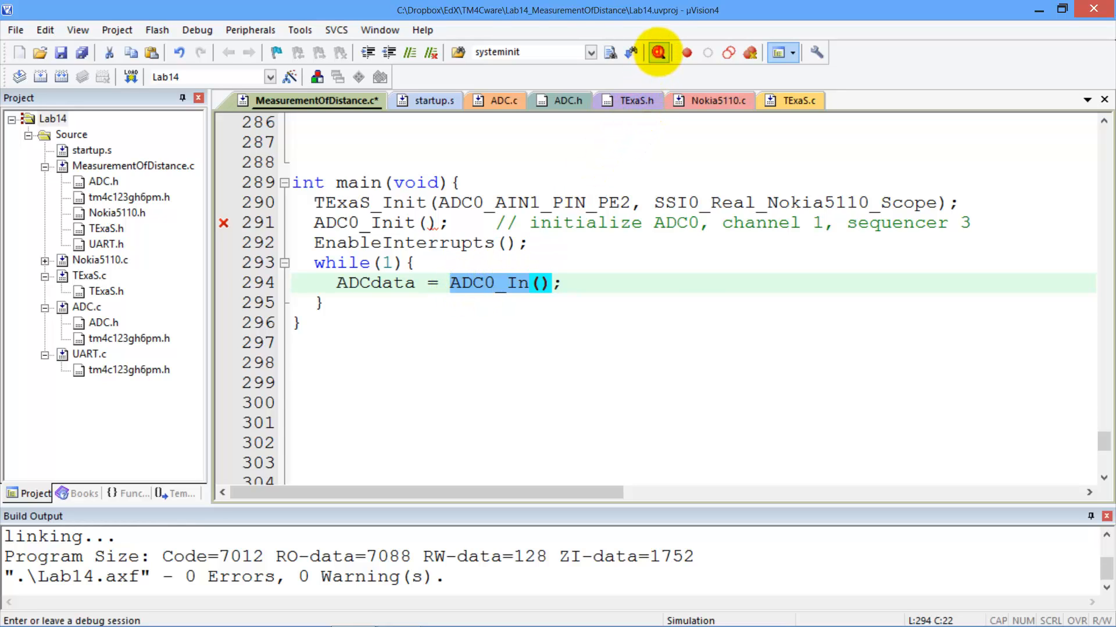
left_click(658, 53)
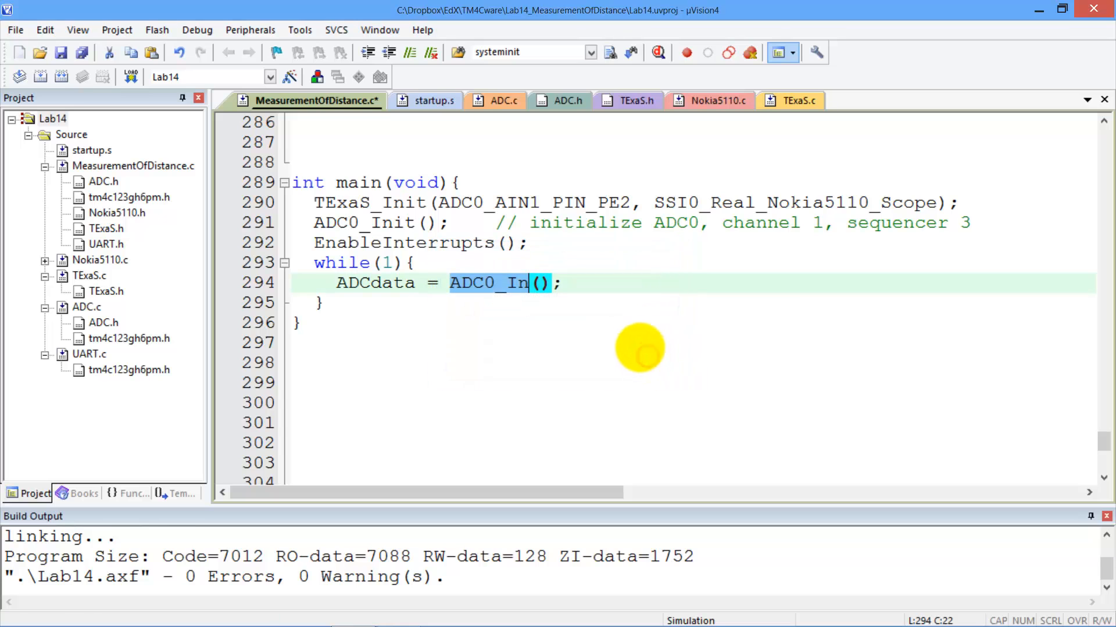
left_click(658, 52)
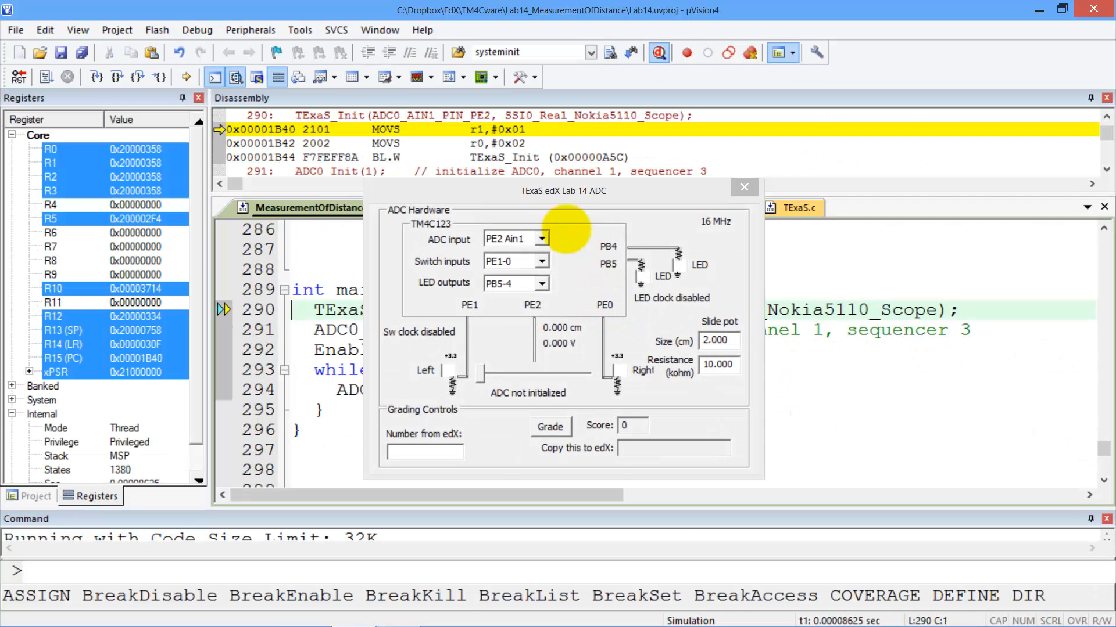
left_click_drag(563, 191, 472, 147)
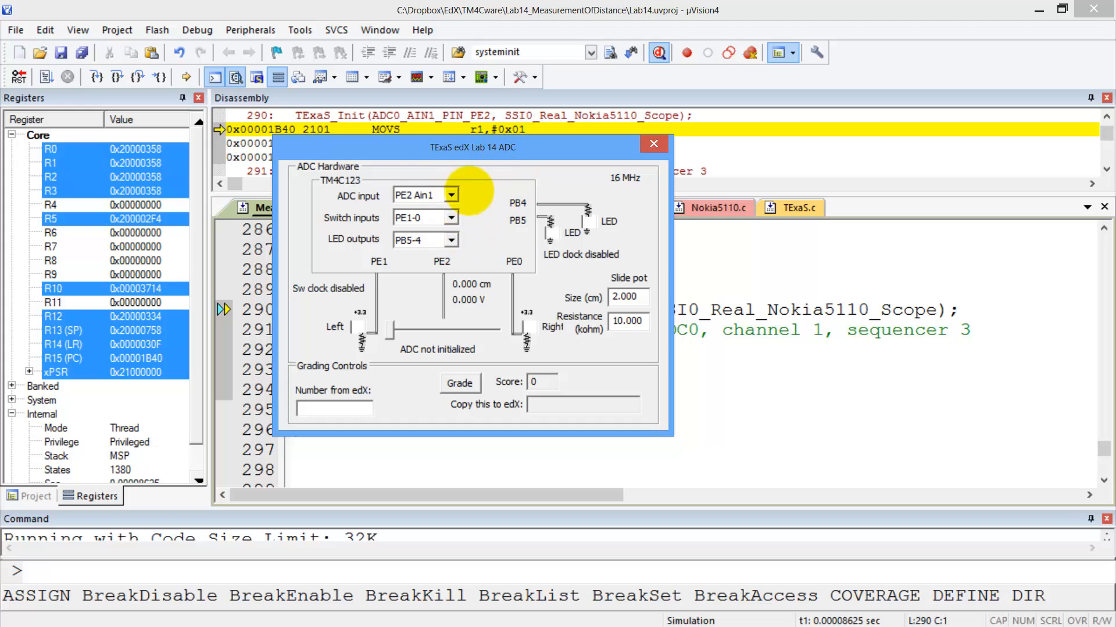
Keep PE2 Ain1 selected as the ADC input pin.
left_click(455, 194)
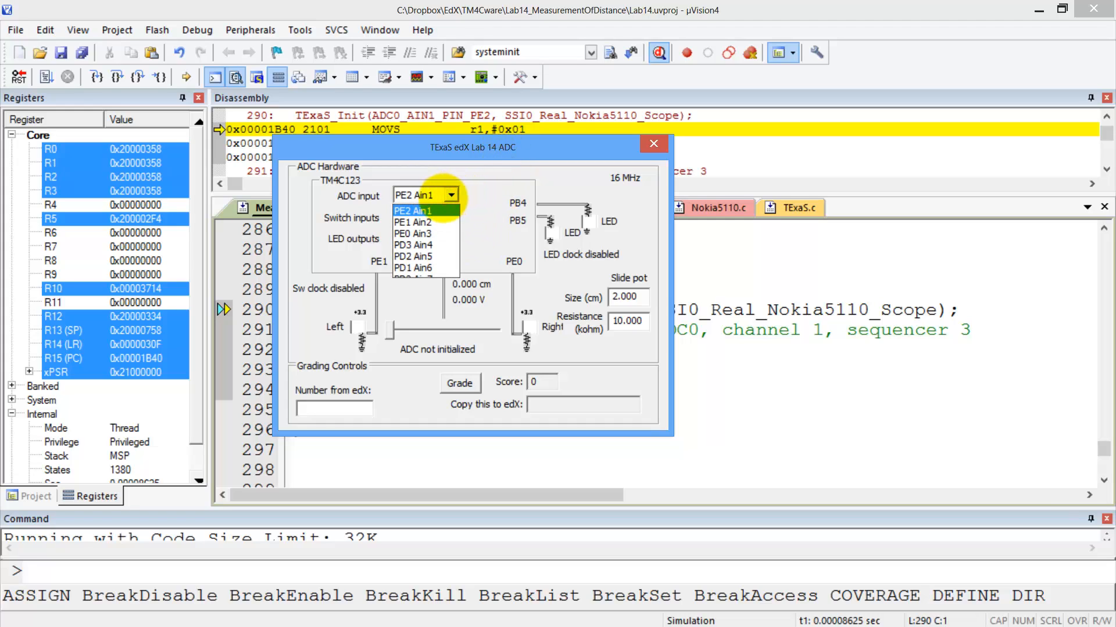
left_click(418, 211)
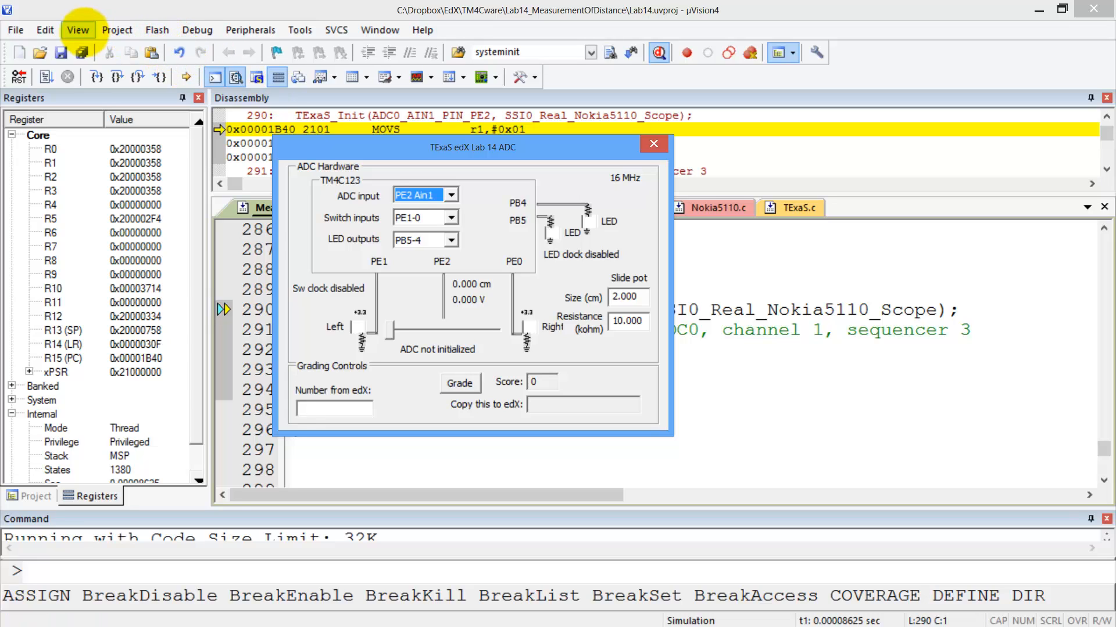
Show the Watch 1 window and select its empty expression row.
left_click(77, 30)
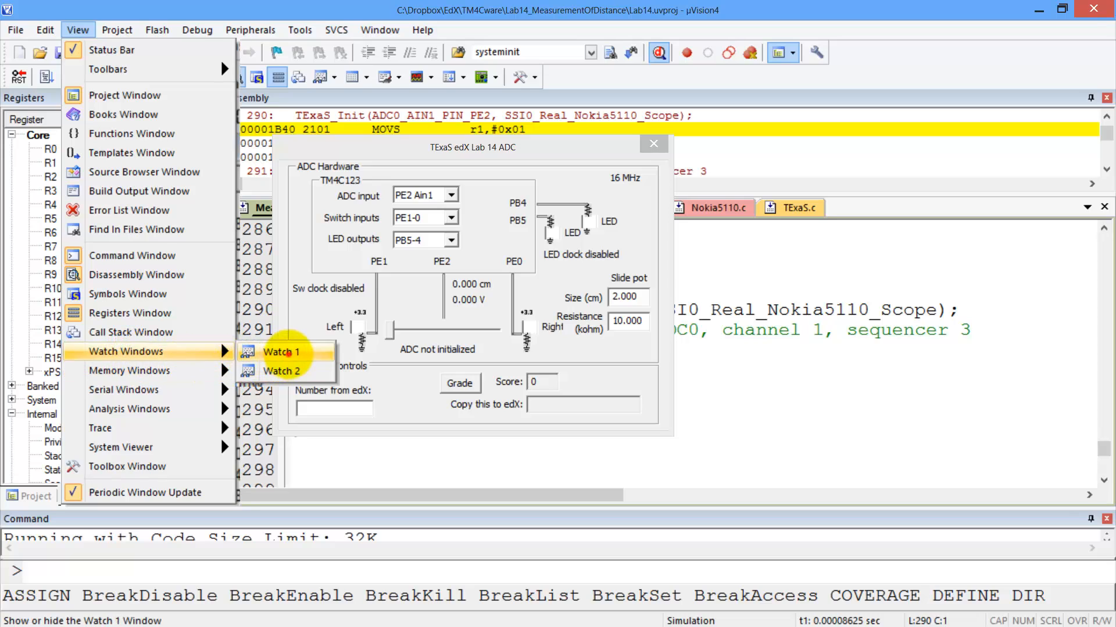
left_click(280, 352)
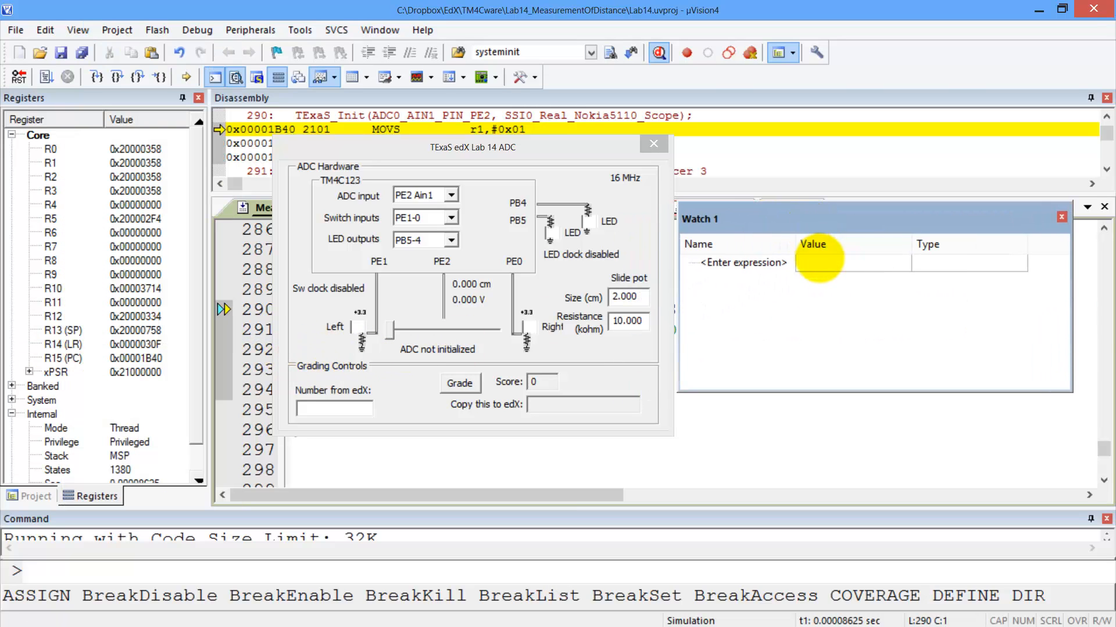
left_click(742, 262)
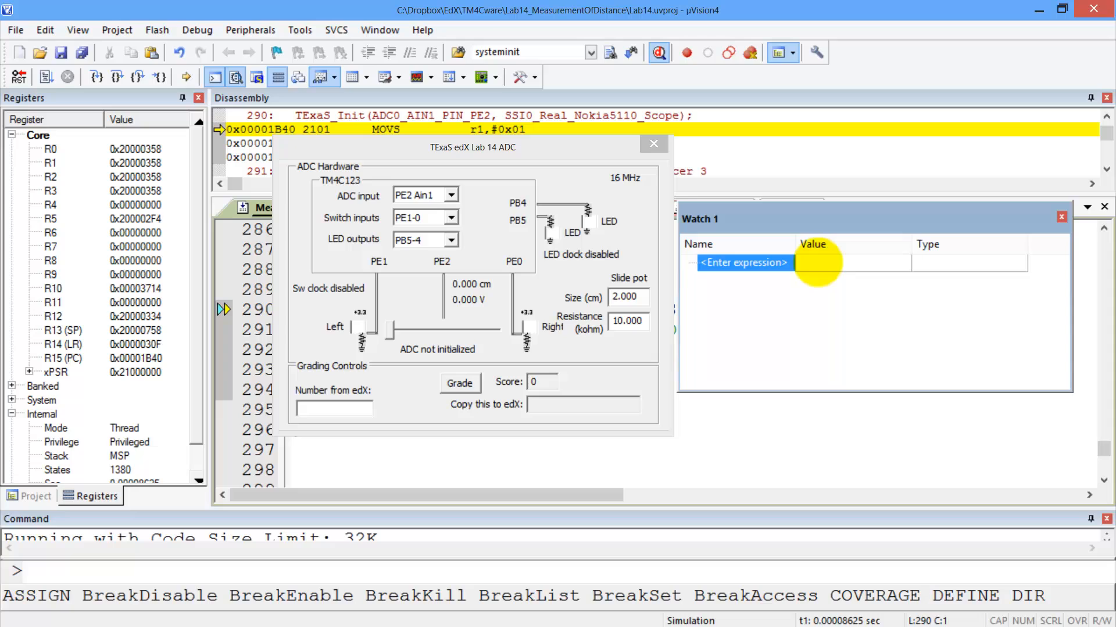
left_click(750, 263)
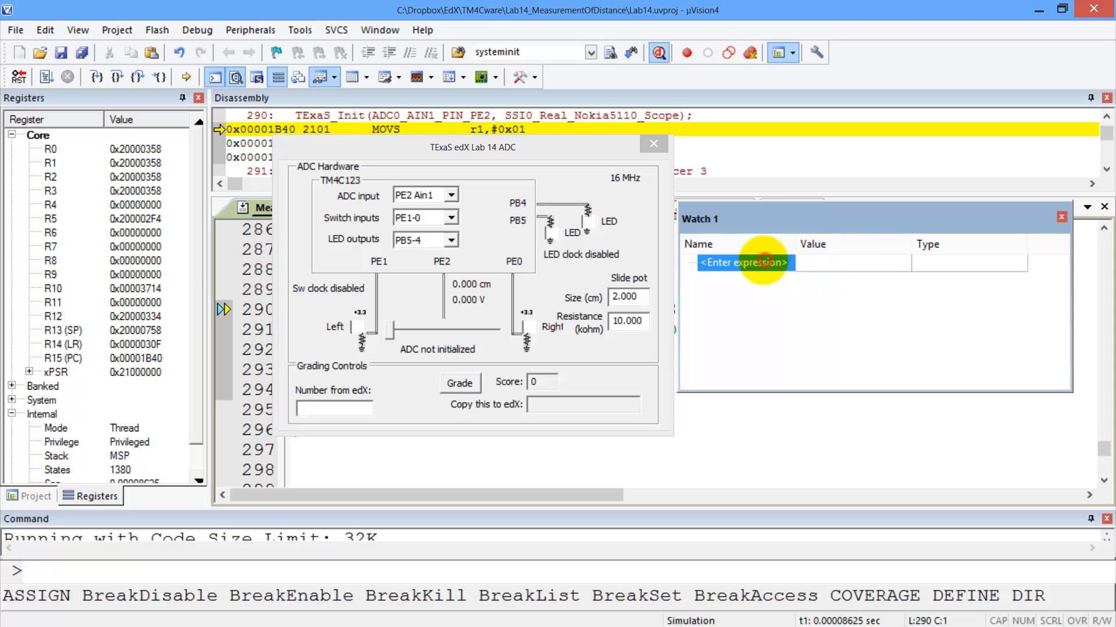
Watch the ADCdata variable and run the program in the simulator.
type("AD")
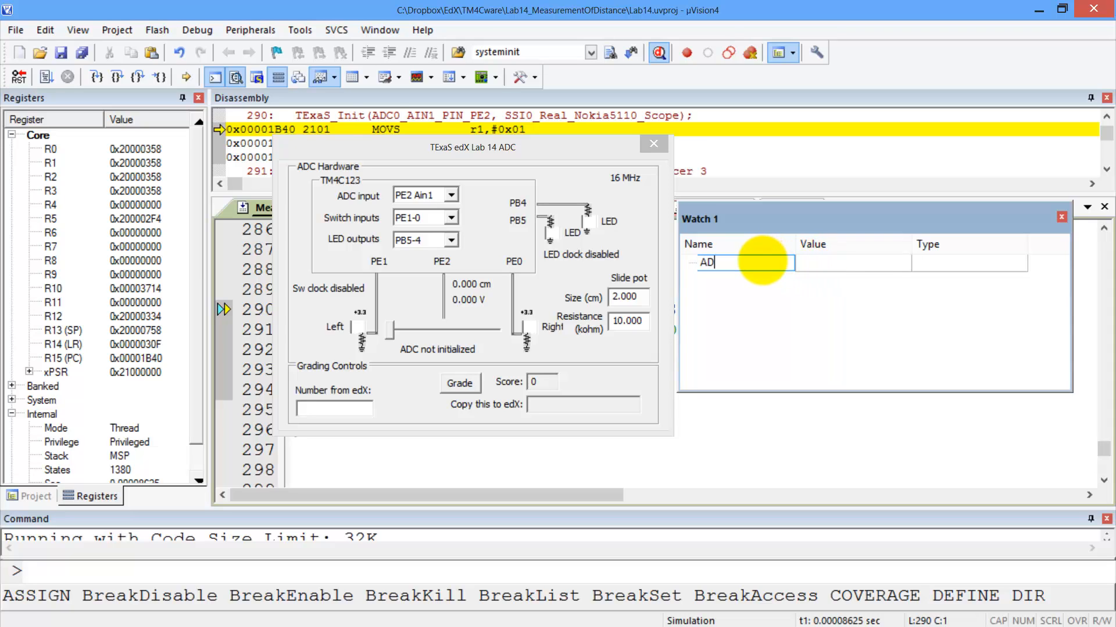
type("Cdata")
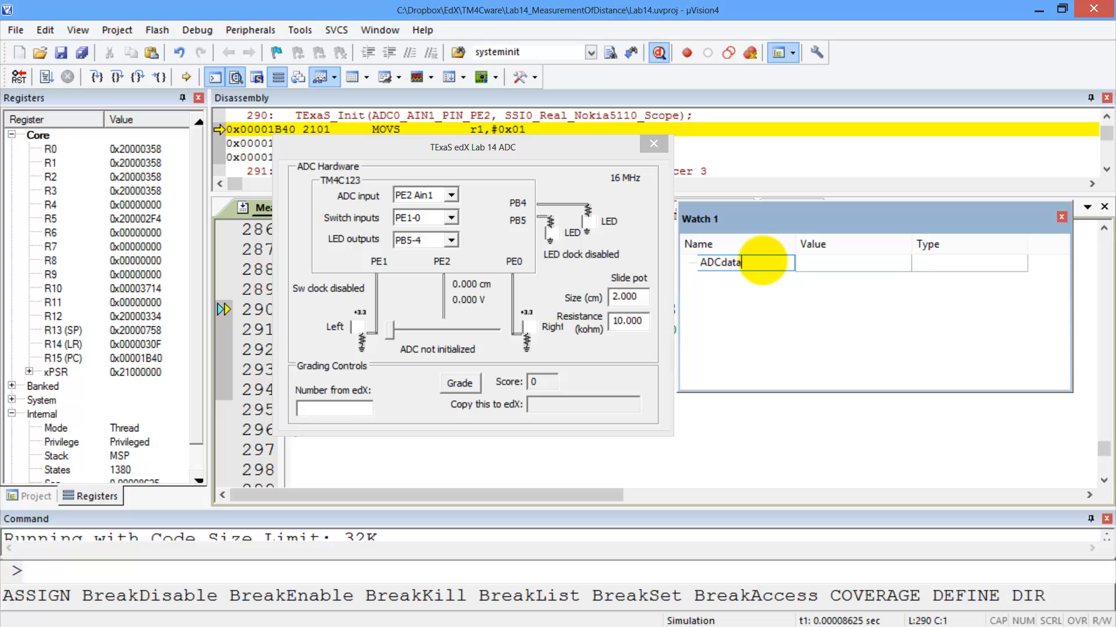
key("Enter")
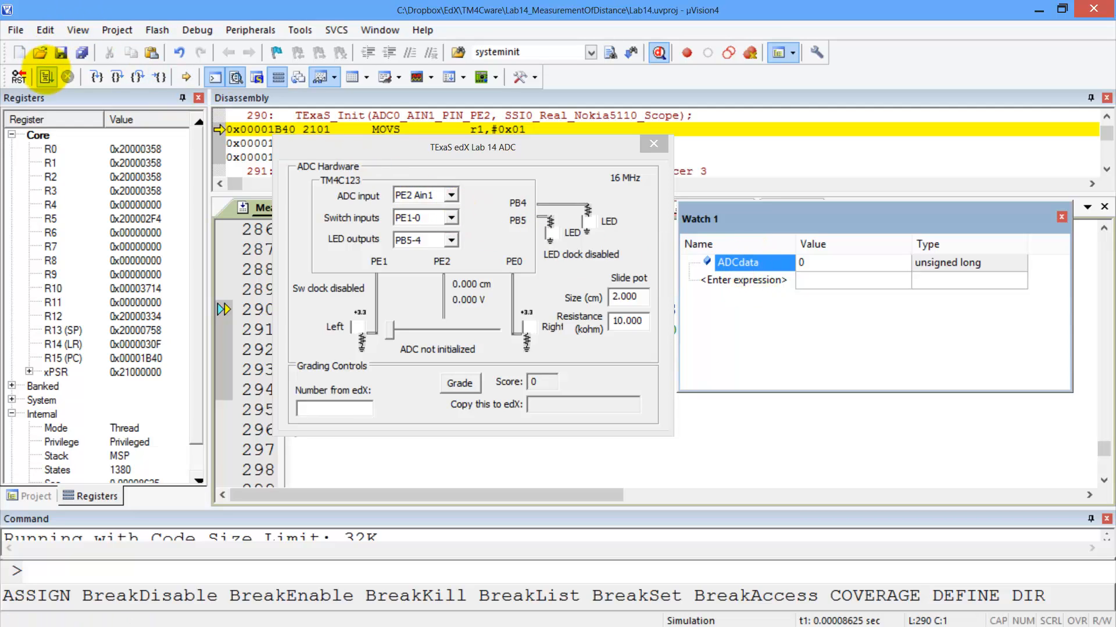
left_click(44, 73)
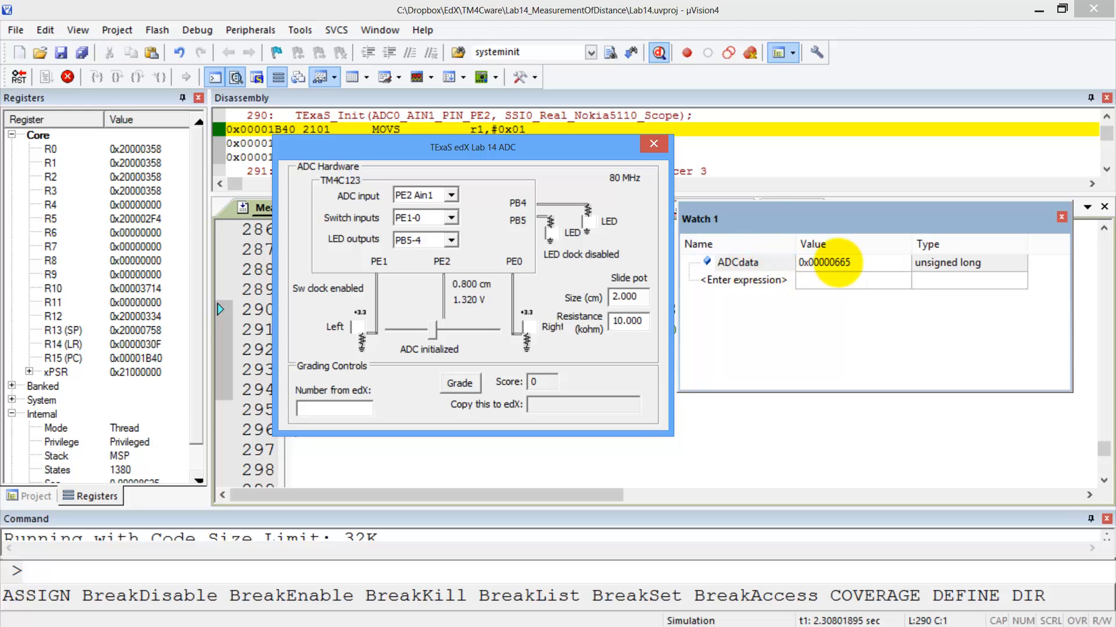
Switch ADCdata in Watch 1 from hexadecimal to decimal display.
right_click(737, 263)
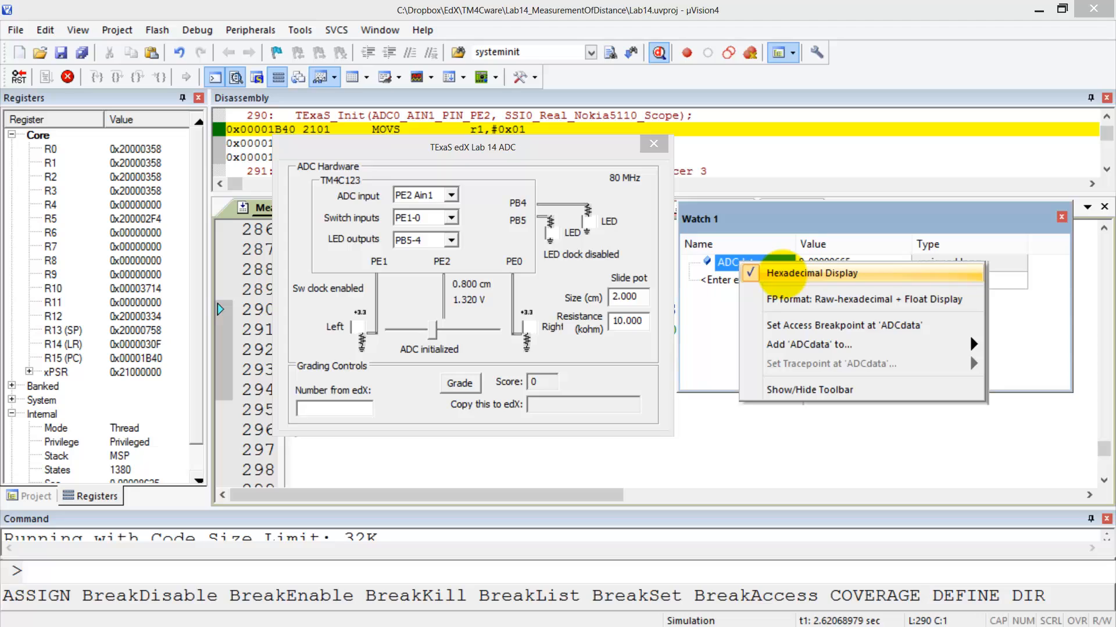
left_click(813, 273)
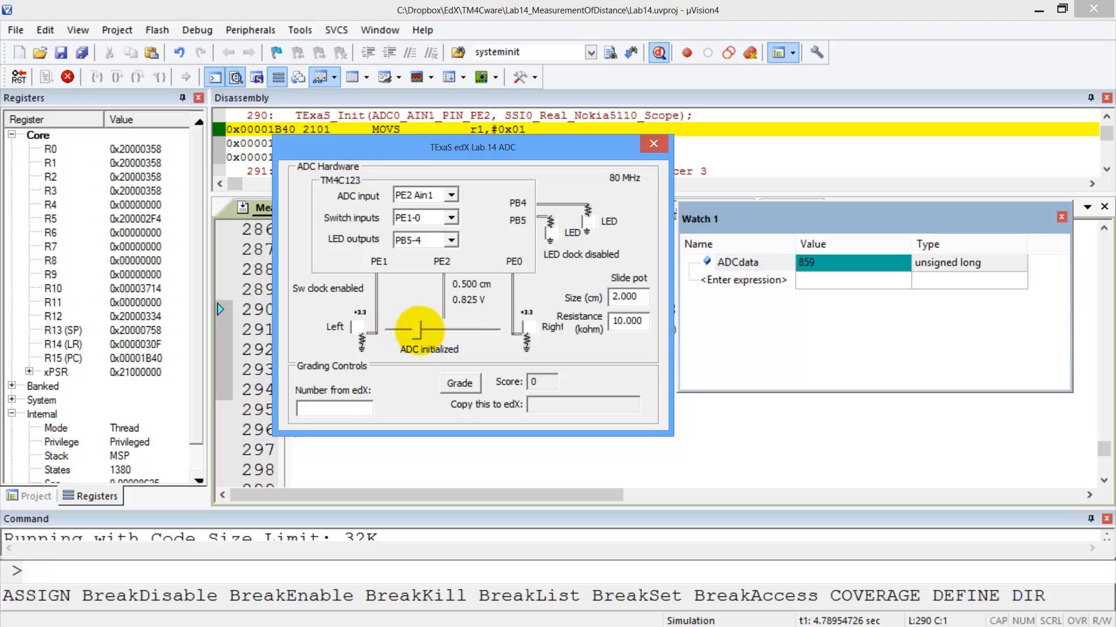
Move the slide pot to 0.5 cm then the 1 cm midpoint, confirming ADCdata reads 2047 at 1.650 V.
left_click_drag(419, 332, 499, 331)
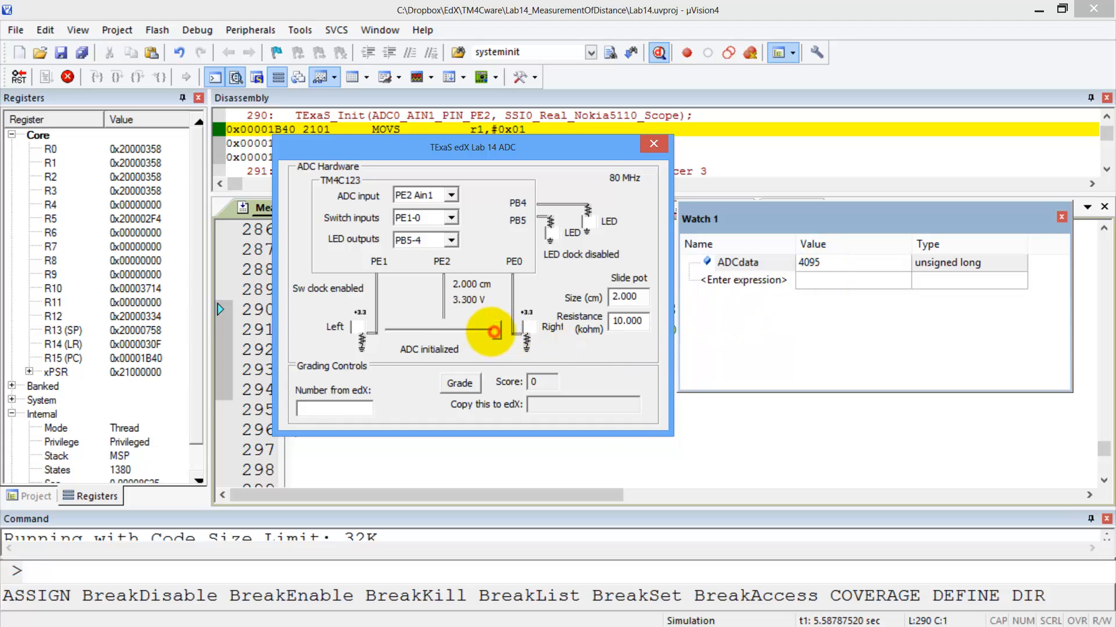
left_click_drag(493, 331, 437, 331)
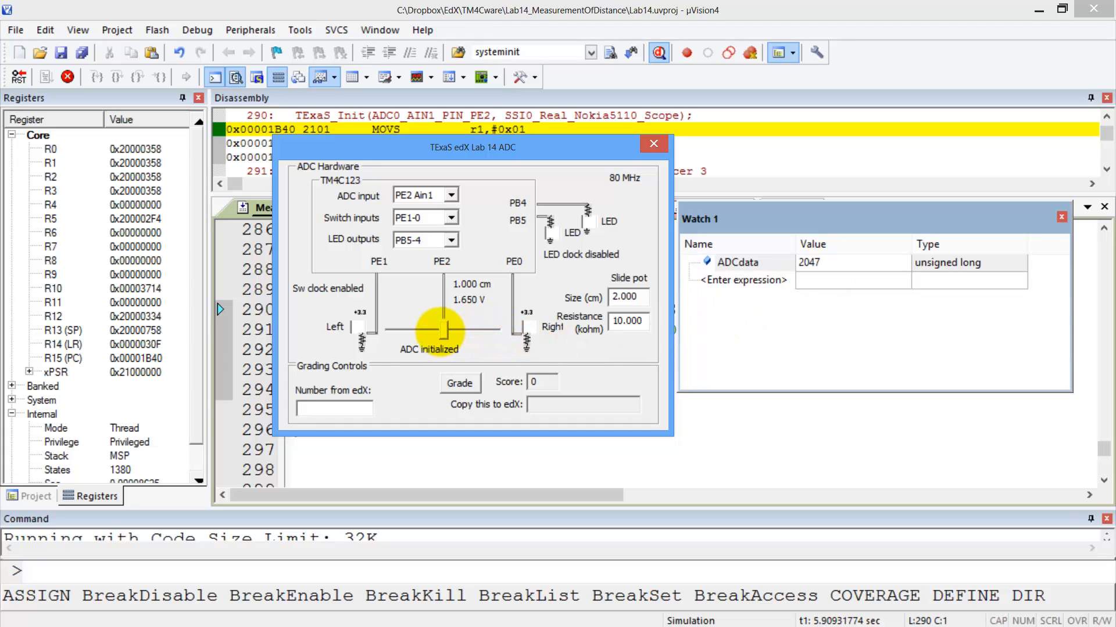